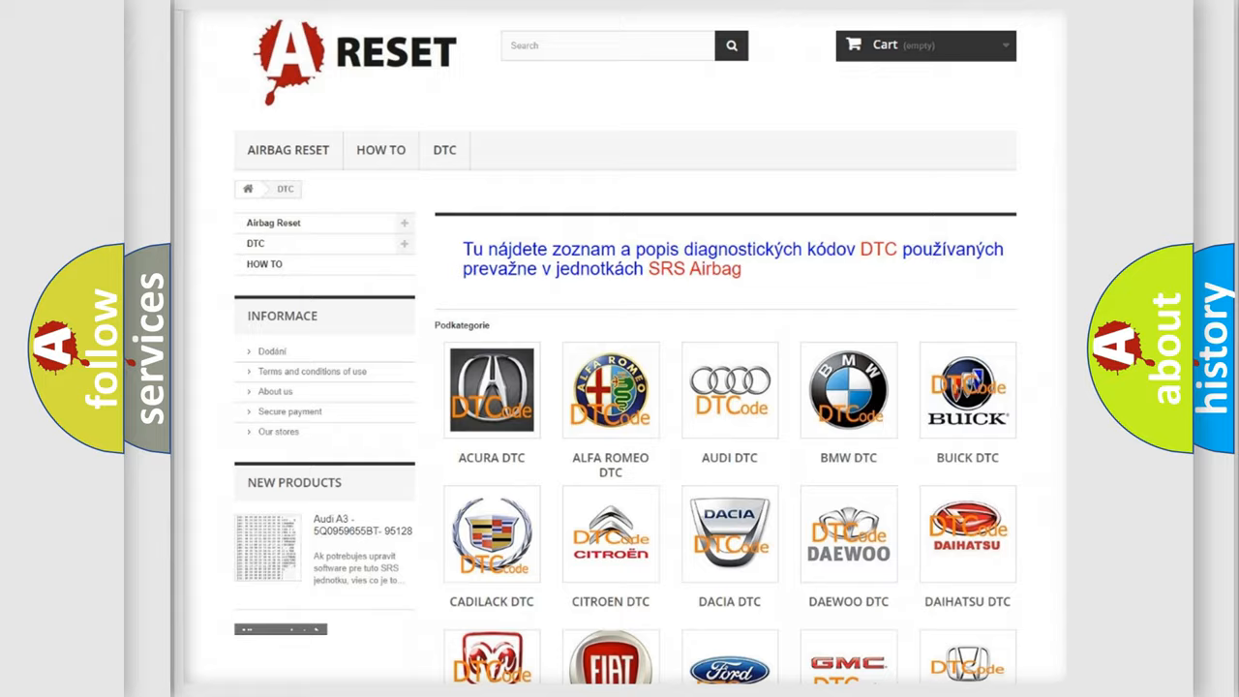
# Scroll the brand catalogue down to reach the Chrysler DTC category.
pyautogui.scroll(-3)
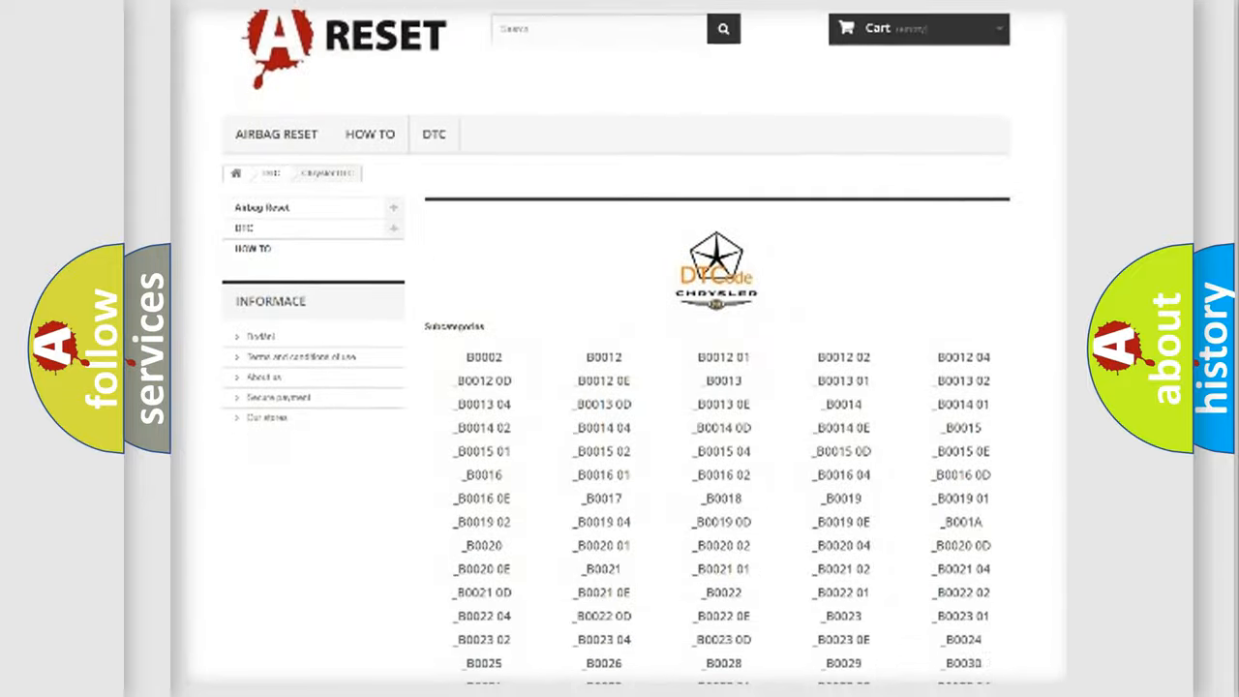
pyautogui.scroll(-3)
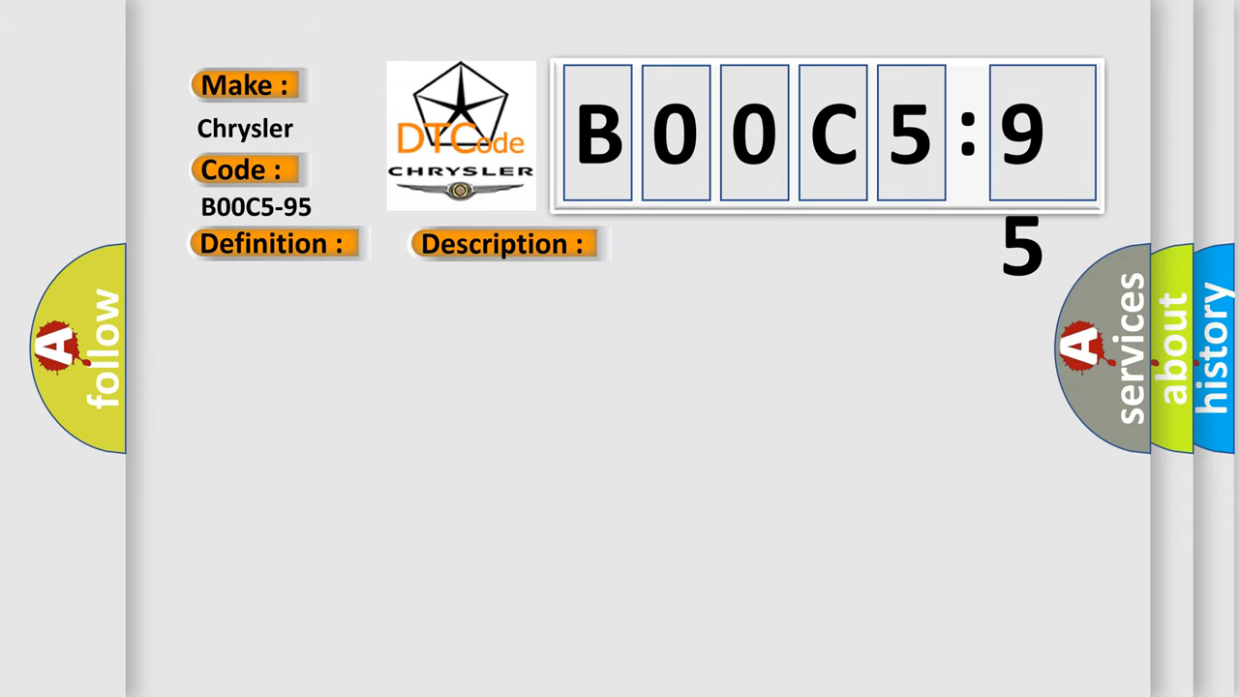
# Play the timeline so the Definition and Cause text animate under the B00C5-95 title.
pyautogui.click(712, 244)
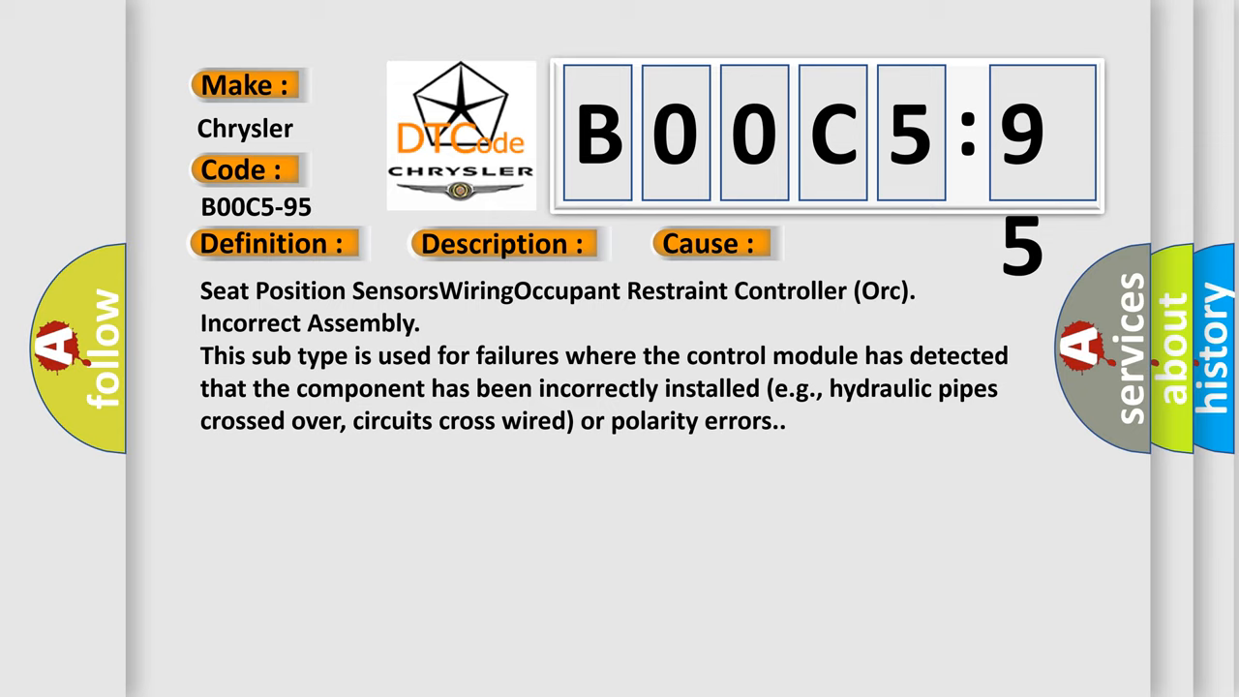